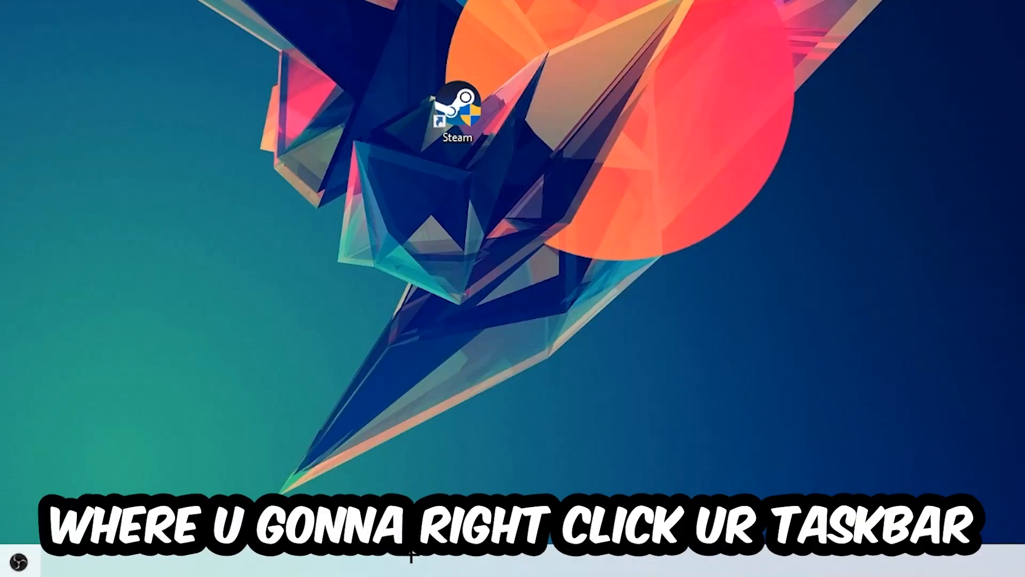
pyautogui.moveTo(479, 473)
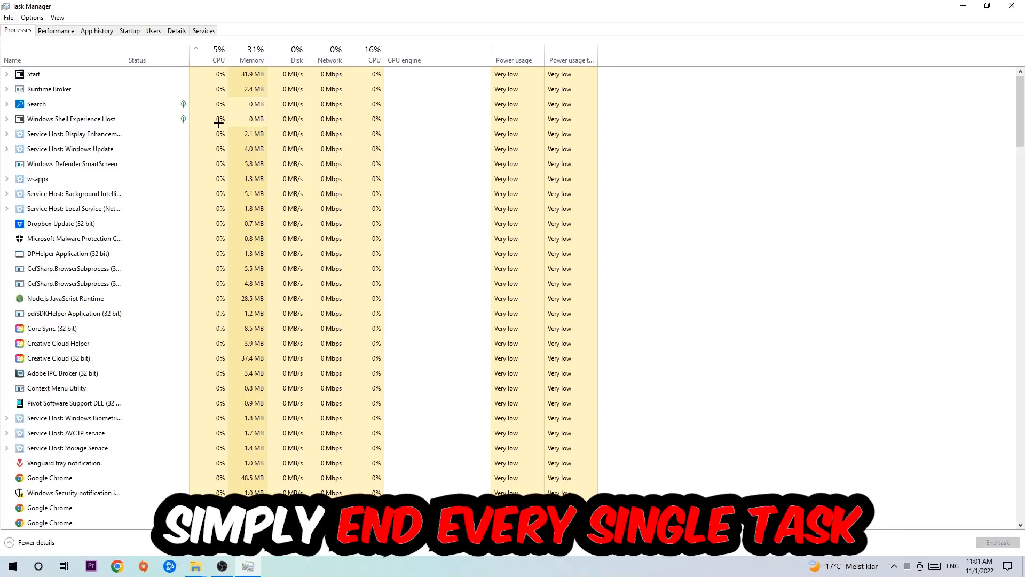
# End a running background process in Task Manager's process list
pyautogui.click(61, 224)
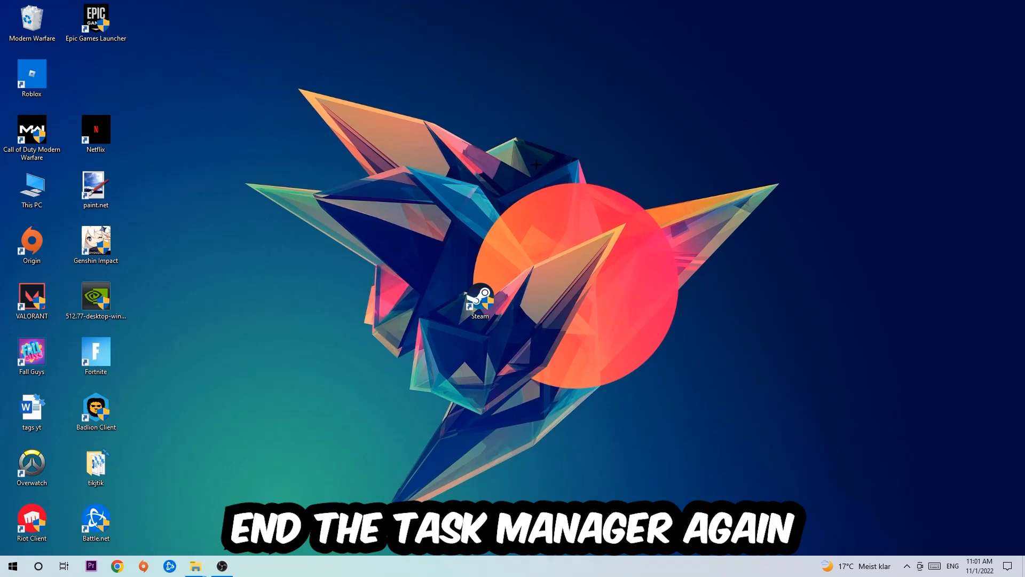
pyautogui.moveTo(734, 165)
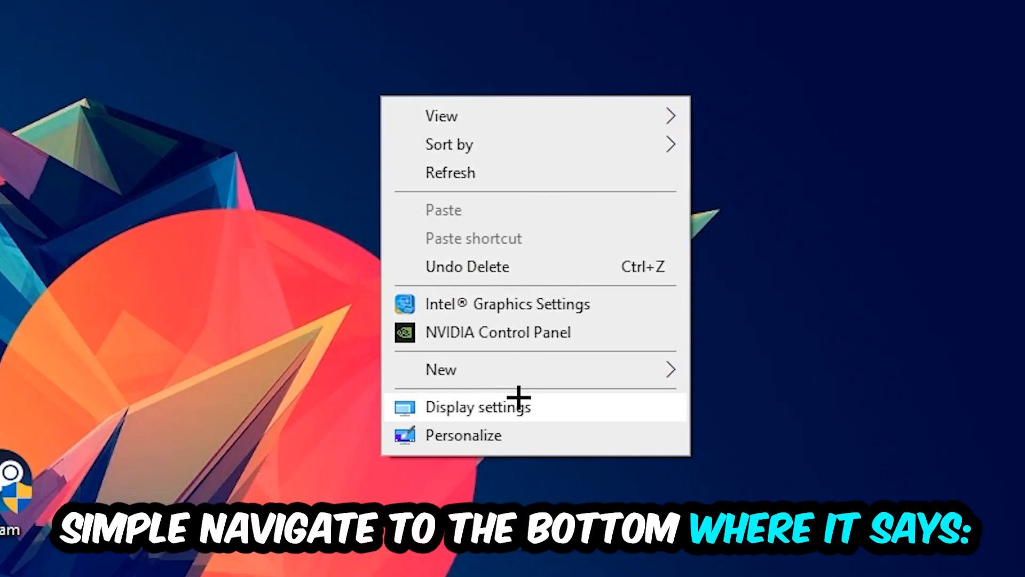
# Choose Display settings from the desktop context menu to see both monitors
pyautogui.click(477, 405)
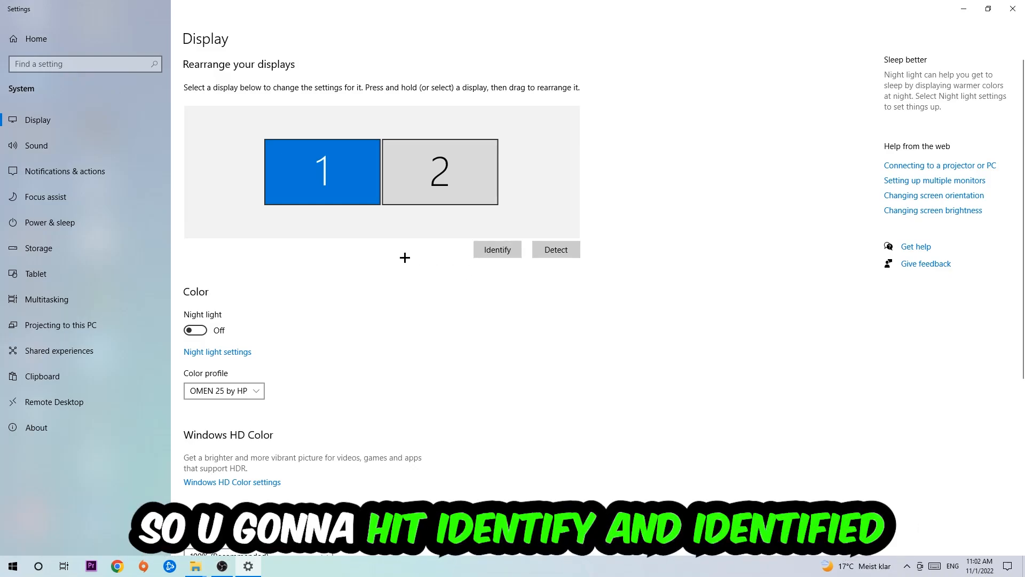
# Identify the two displays and scroll down to the Scale and layout section
pyautogui.click(497, 250)
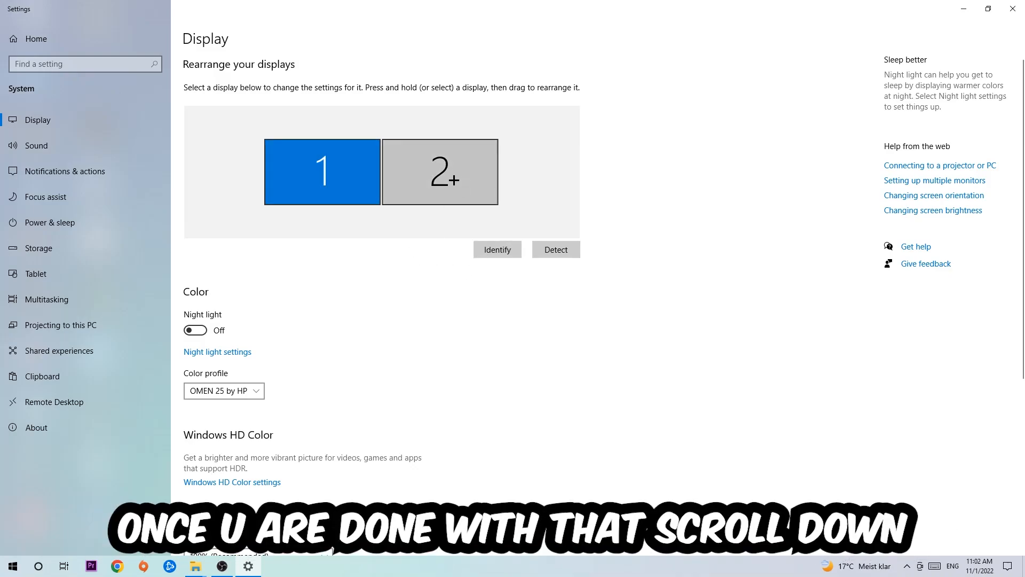
pyautogui.scroll(-3)
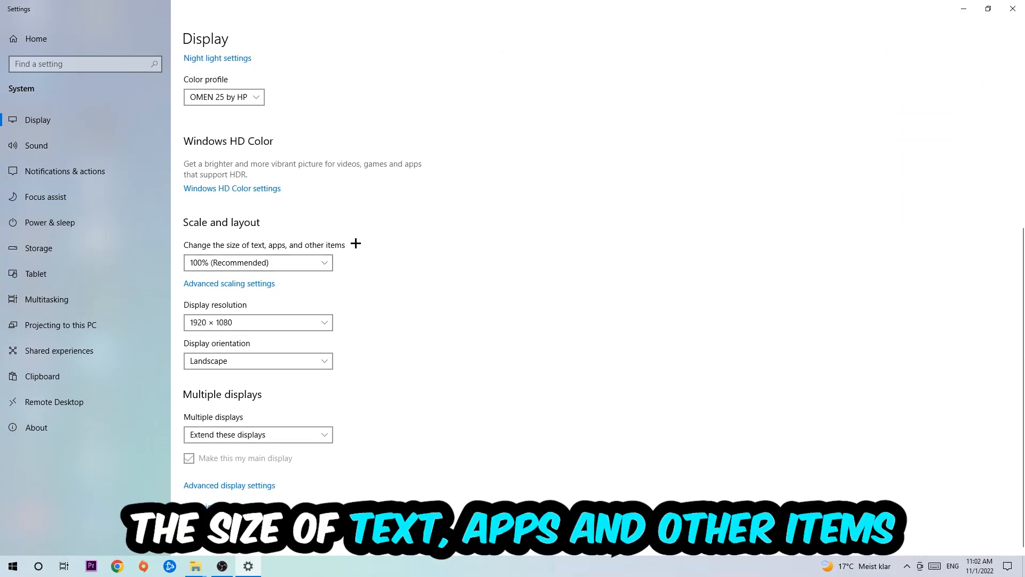
pyautogui.moveTo(321, 286)
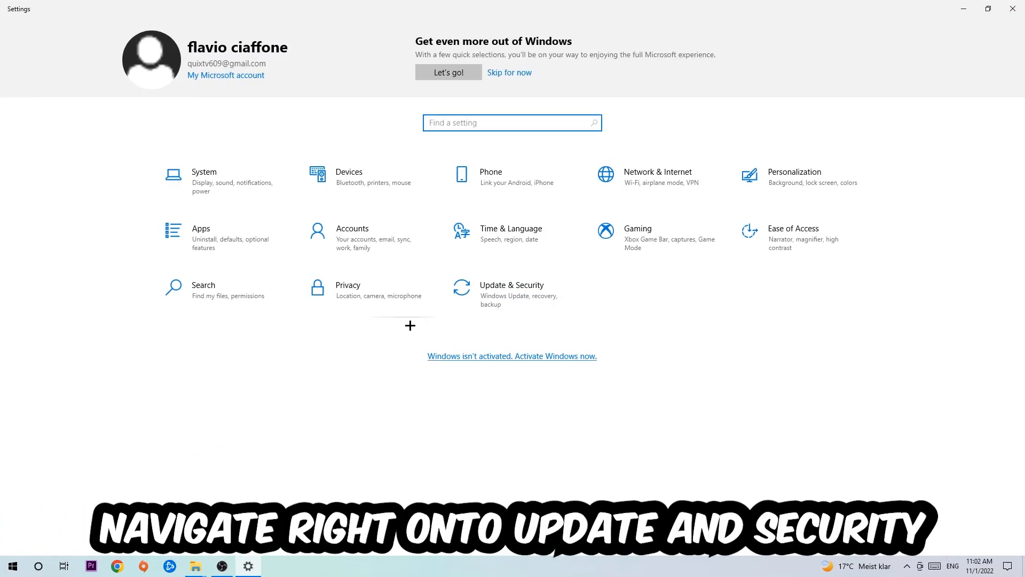
# Open Update & Security from the Settings home page
pyautogui.click(512, 290)
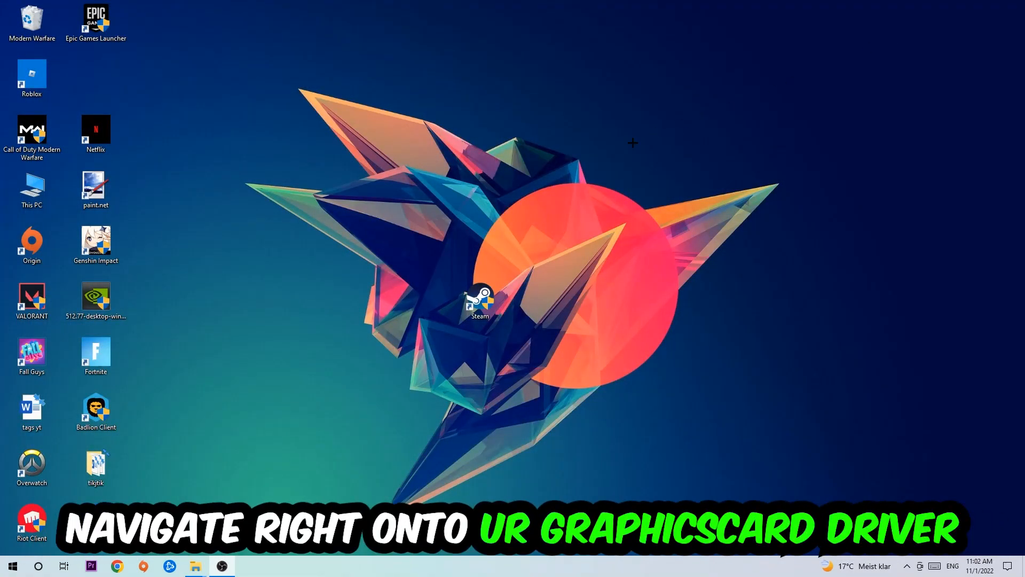
# Drag the NVIDIA driver installer icon to the desktop centre above Steam
pyautogui.moveTo(96, 299); pyautogui.dragTo(416, 190)
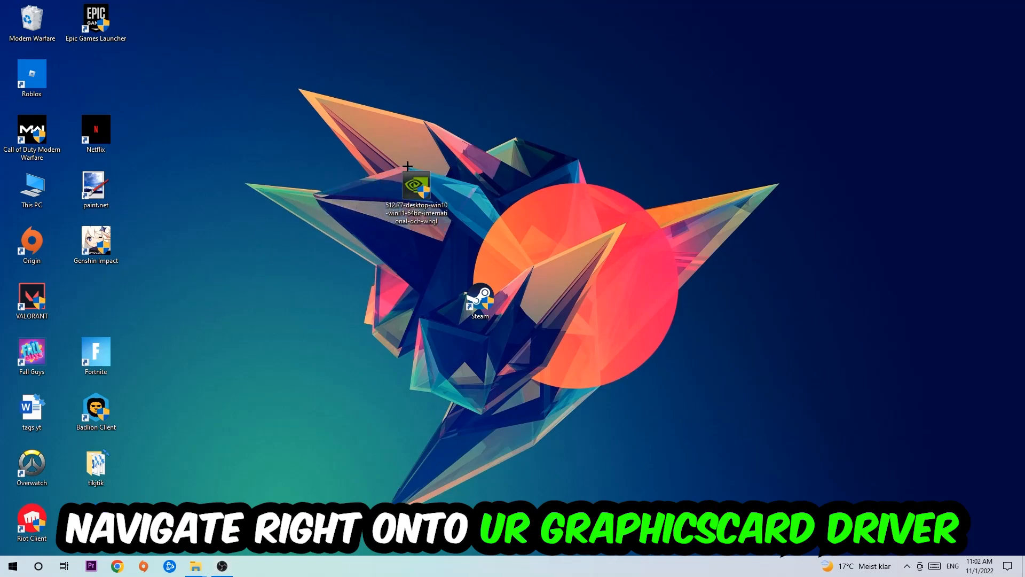